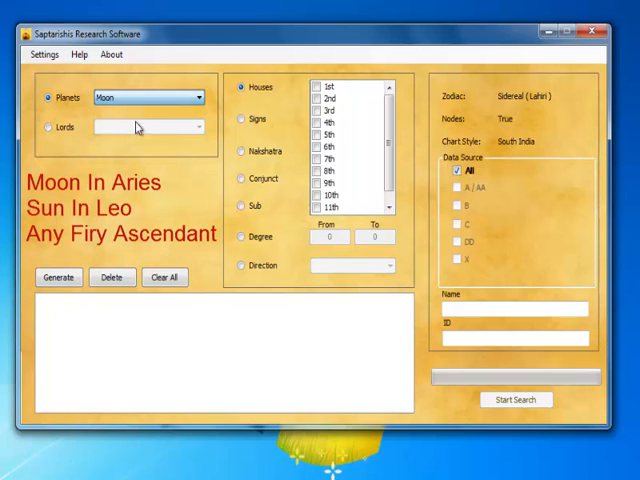
Generate the condition Planet = Moon, Sign = Aries
click(240, 120)
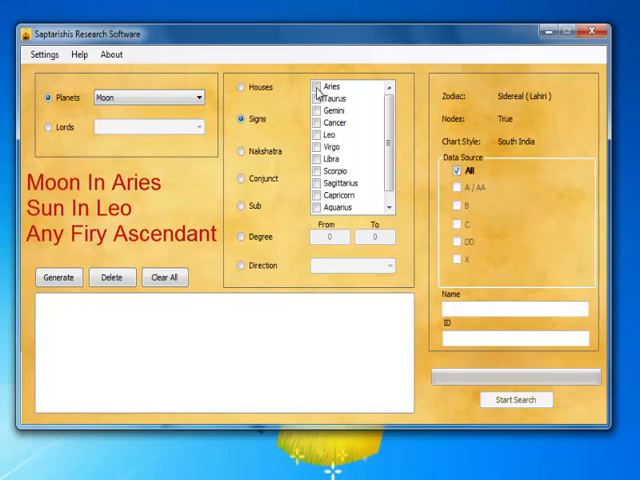
click(336, 86)
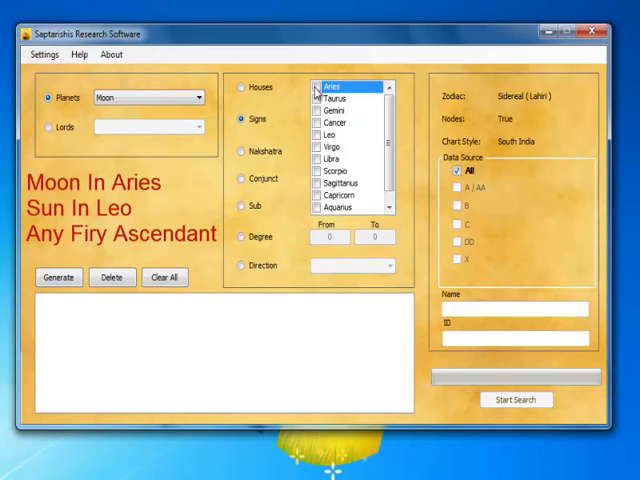
click(318, 86)
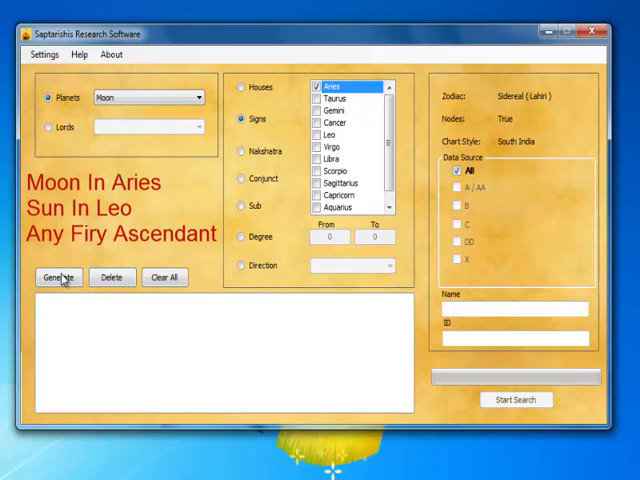
click(58, 276)
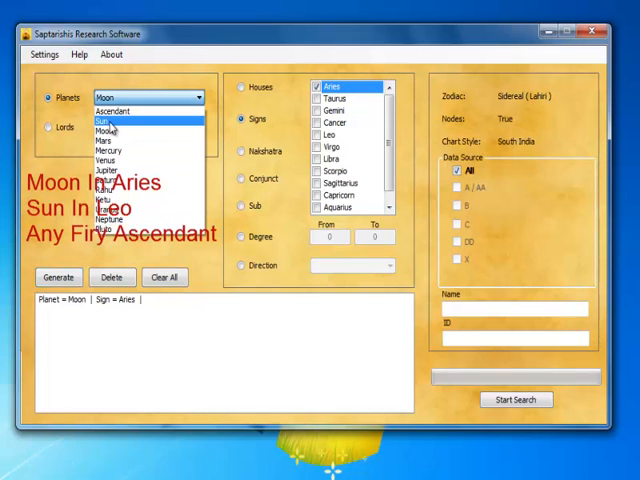
Generate the condition Planet = Sun, Sign = Leo
click(110, 120)
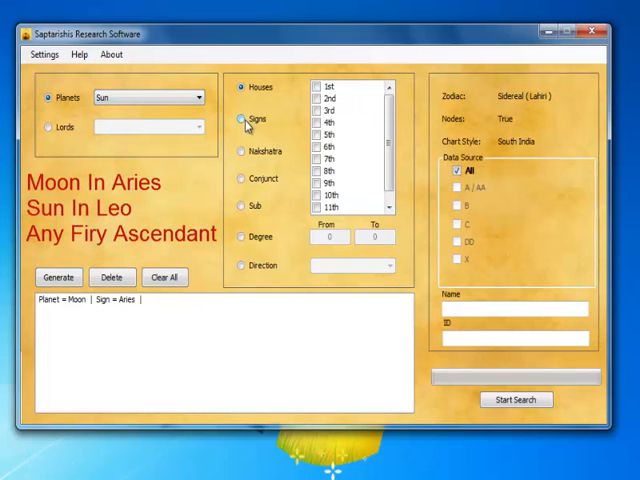
click(240, 120)
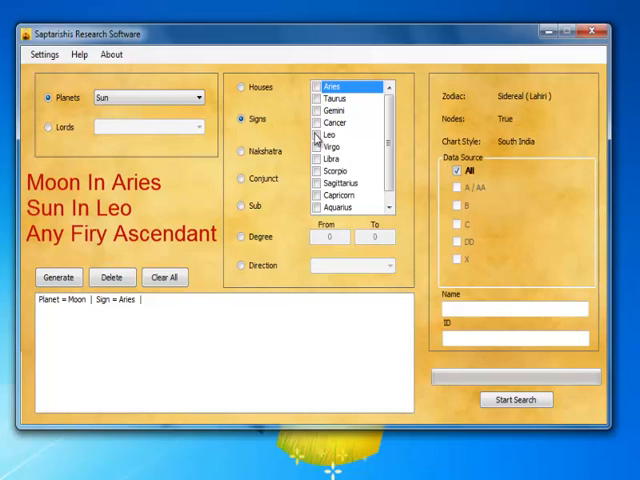
click(318, 136)
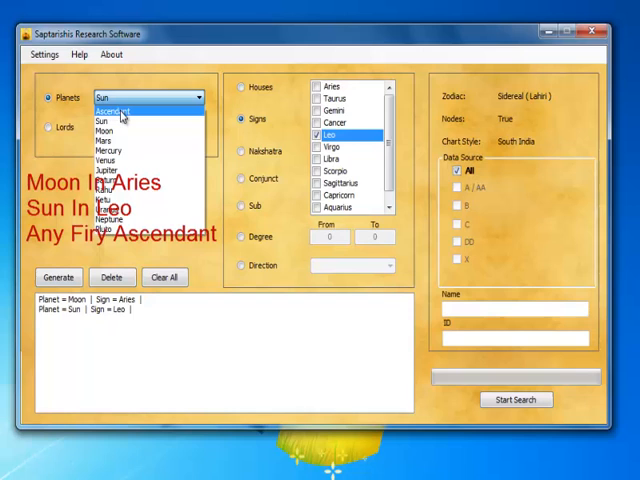
Generate the condition Ascendant in Aries, Leo or Sagittarius and tick AA as the data source
click(122, 108)
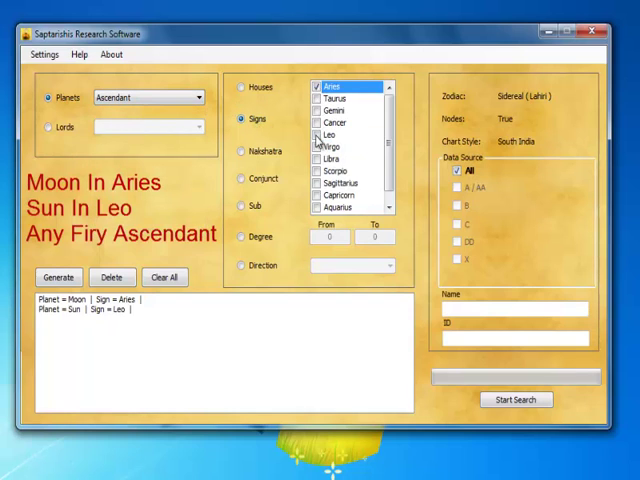
click(330, 134)
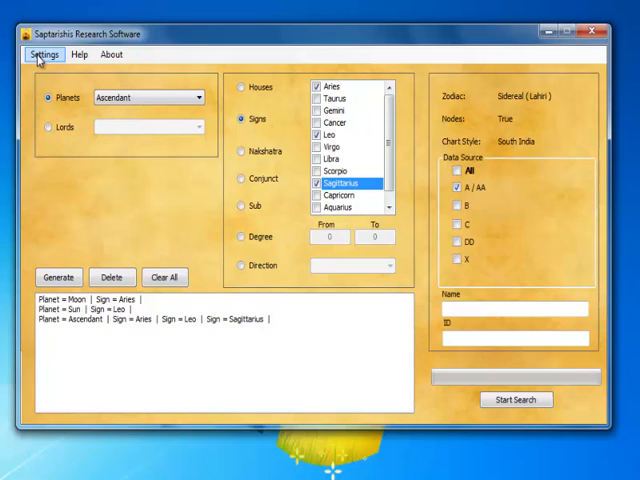
Set the chart style to North India in Settings and save it
click(40, 54)
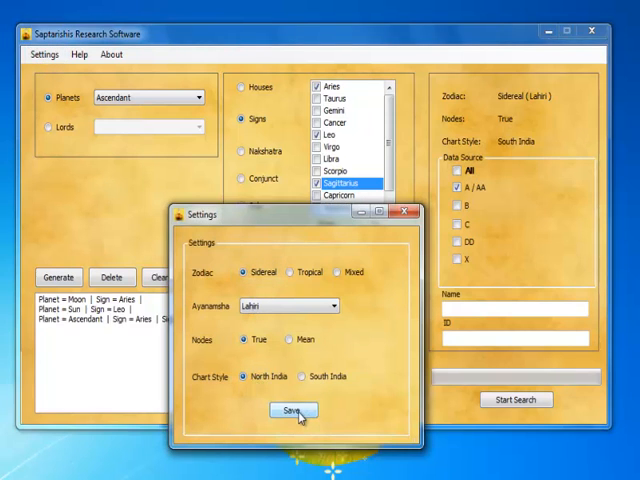
click(292, 410)
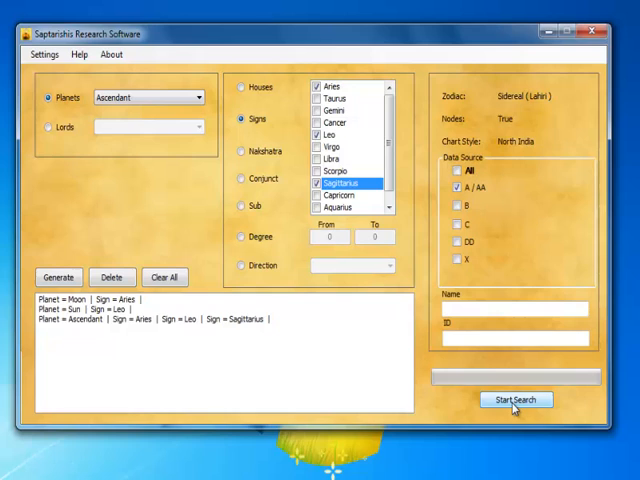
Start the search for charts matching all three conditions
click(516, 400)
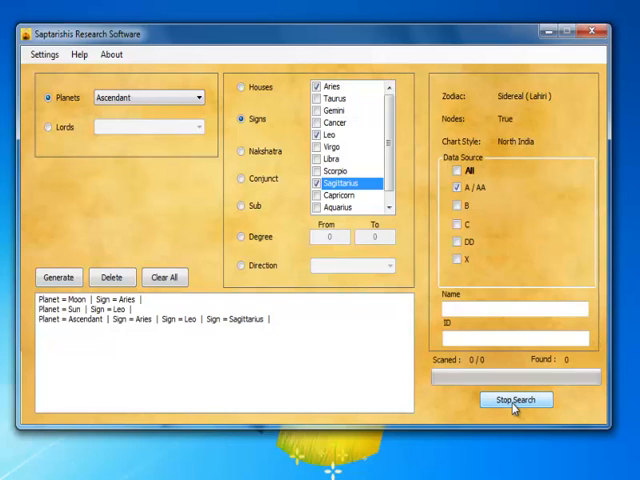